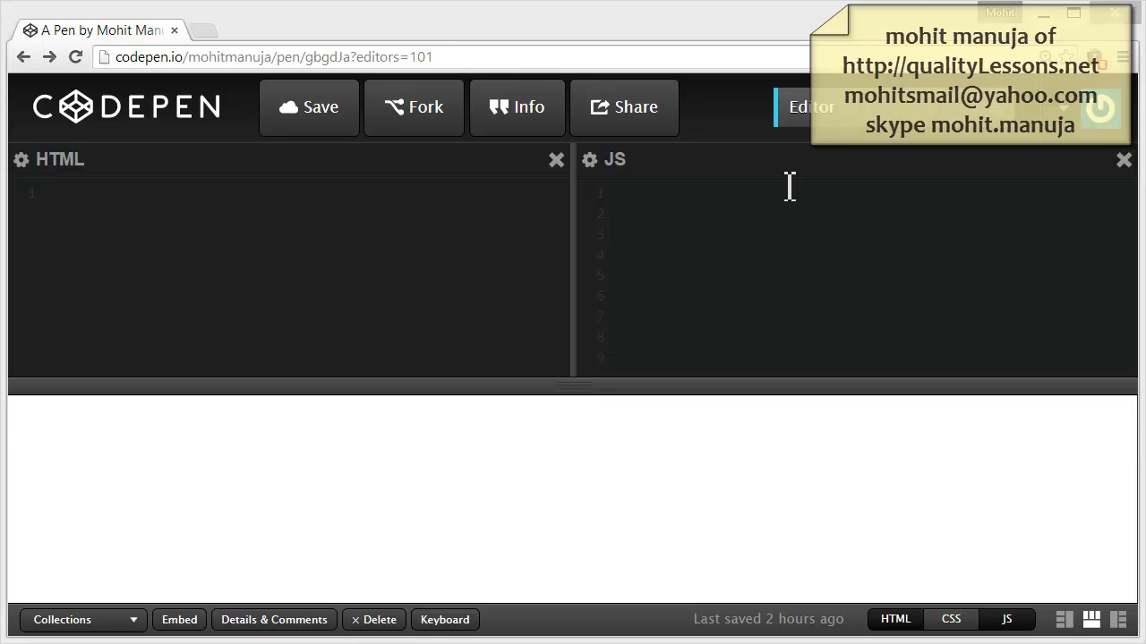
mouse_move(532, 258)
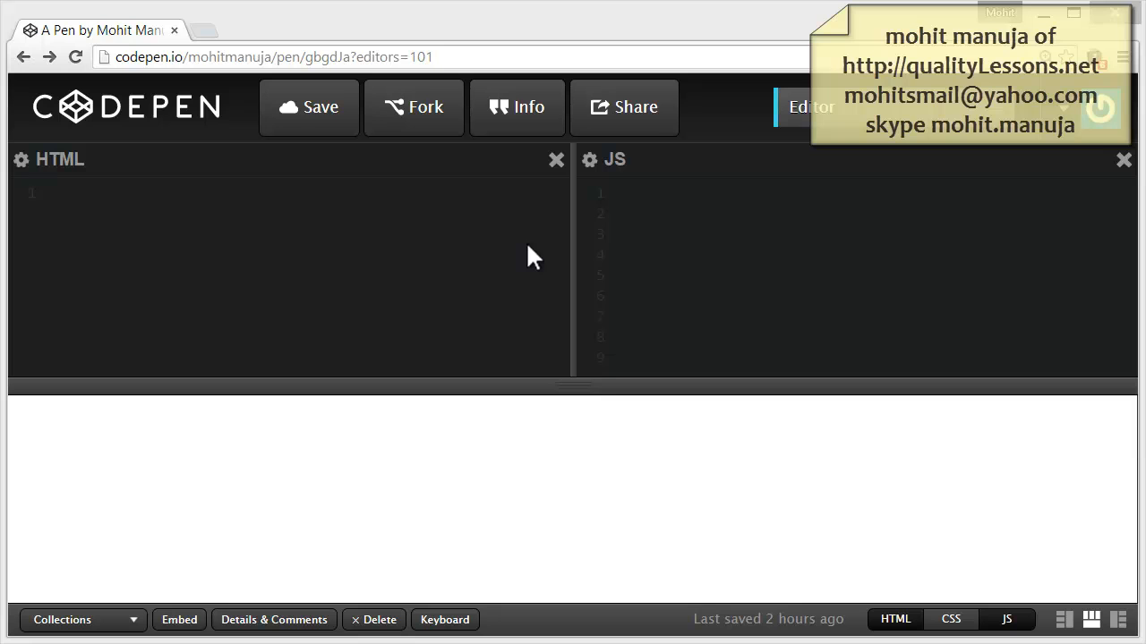
Open the pen's JavaScript settings, then dismiss them to return to editing.
click(589, 159)
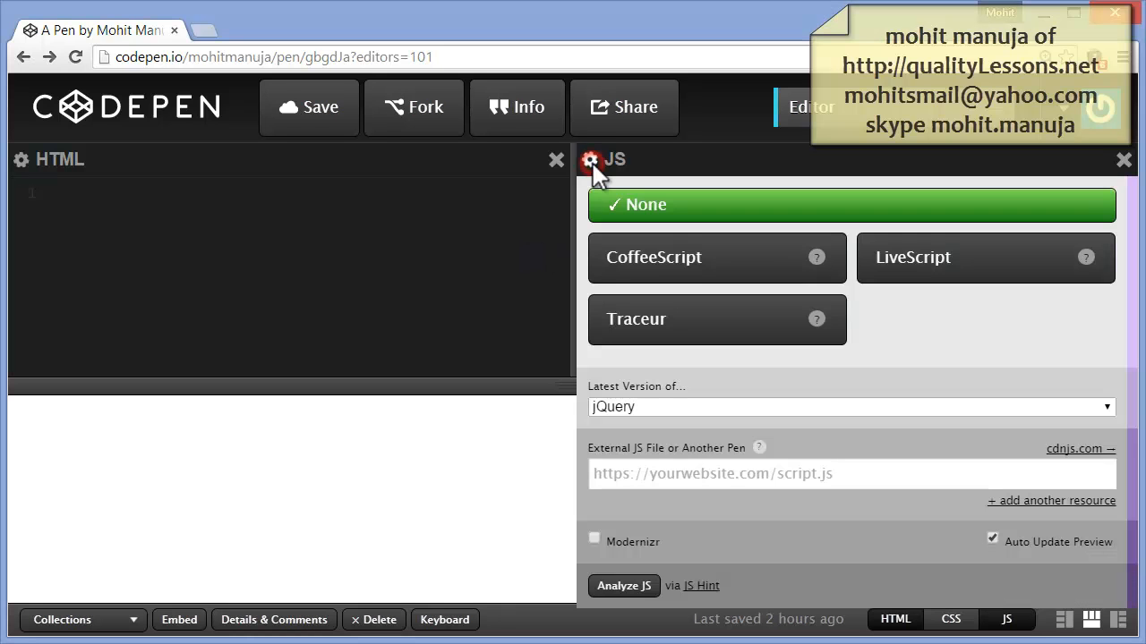
mouse_move(795, 414)
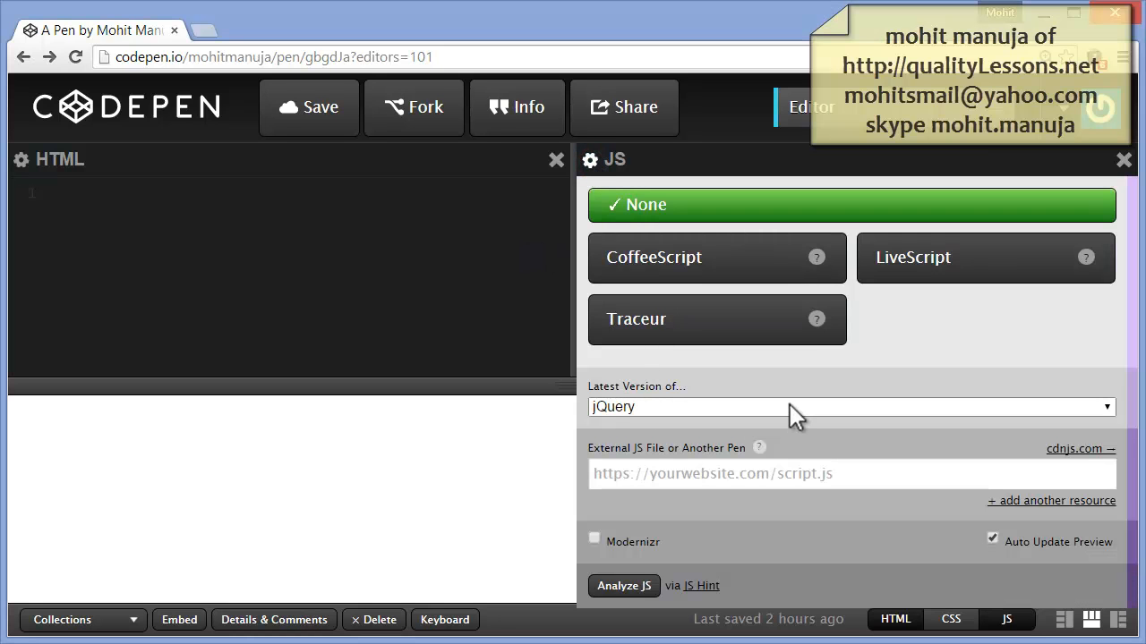
click(848, 406)
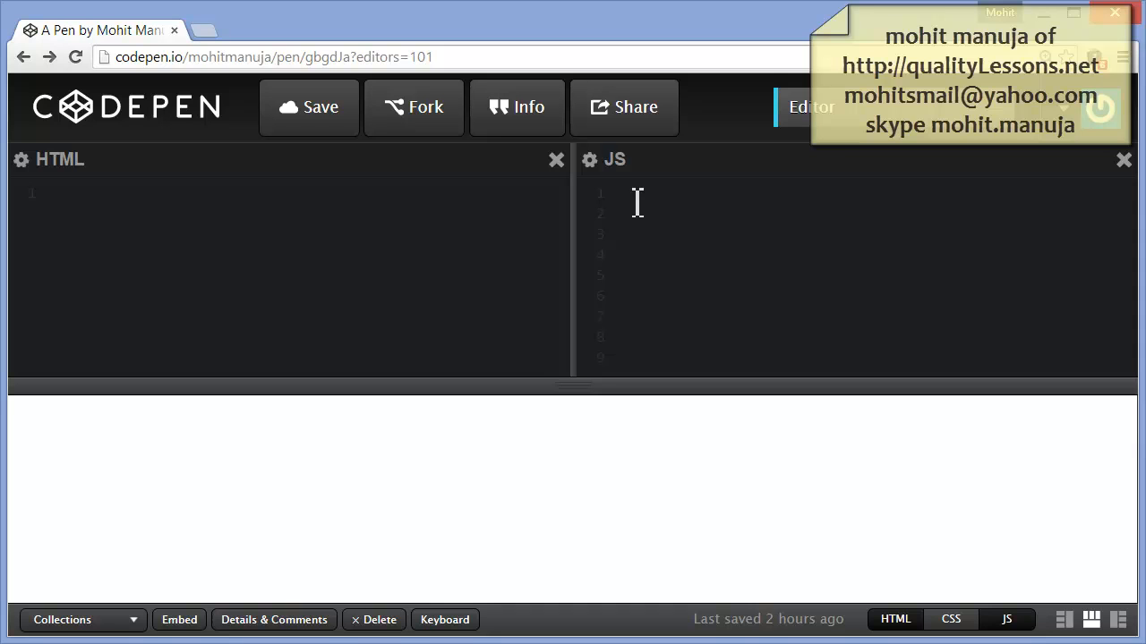
mouse_move(649, 214)
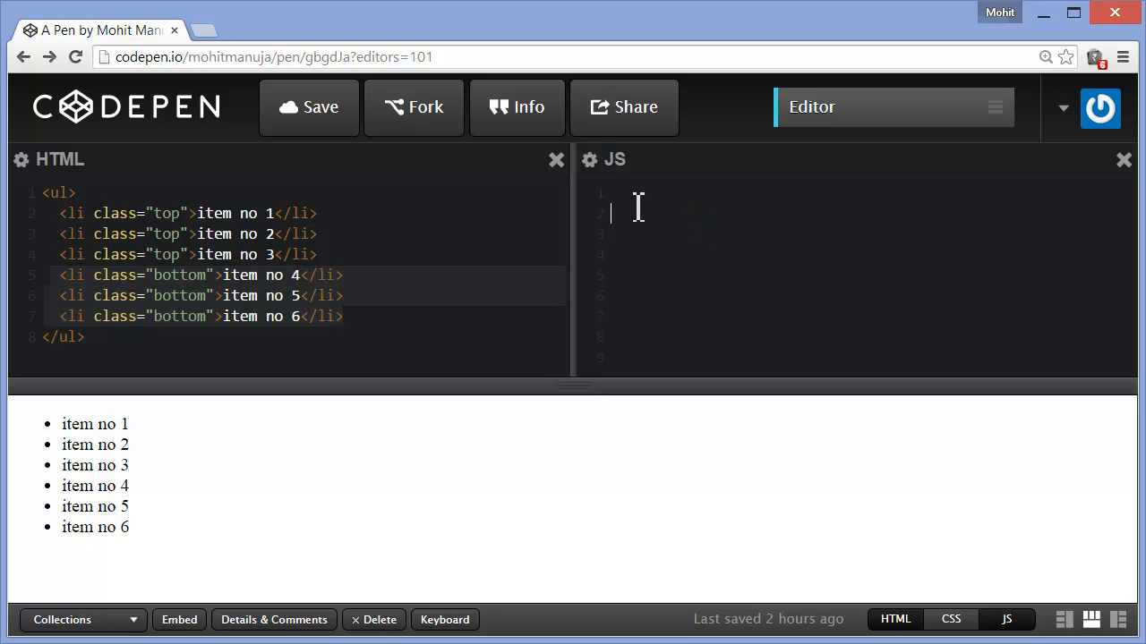
Write $(".top").add(".bottom") on JS line 1 and highlight the bottom class name.
text($(".top").add(".bottom"))
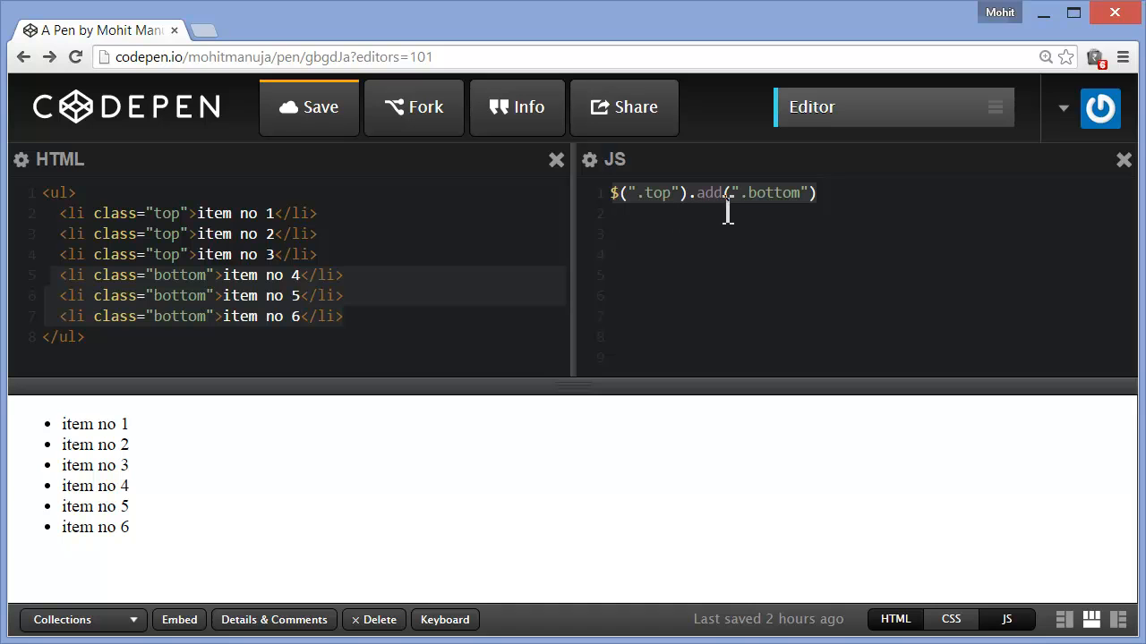
mouse_move(768, 216)
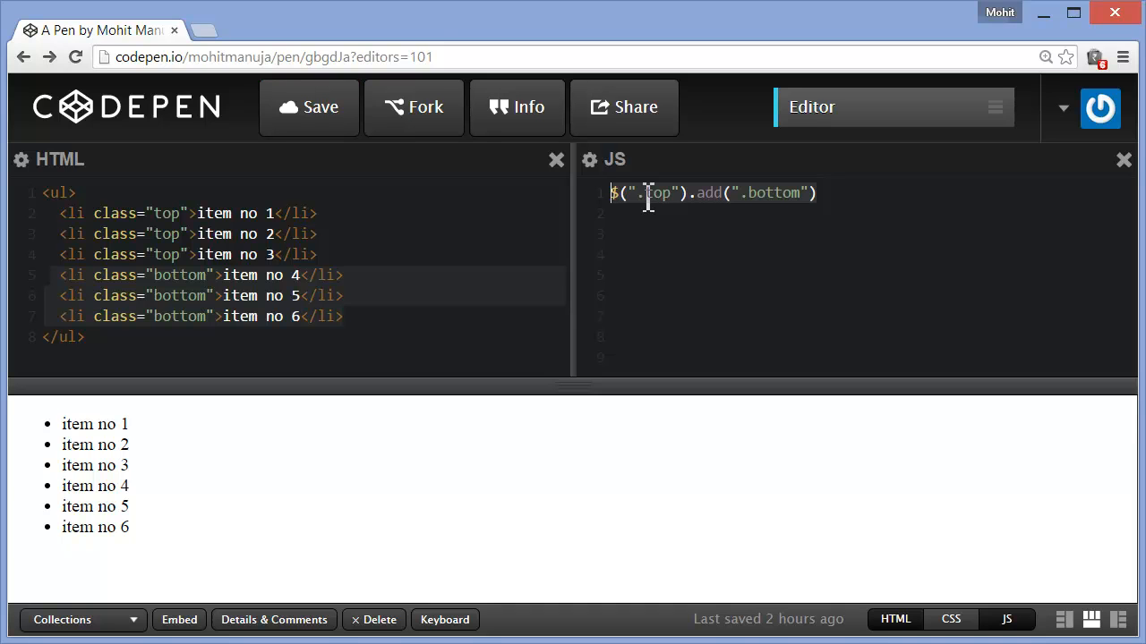
mouse_move(773, 217)
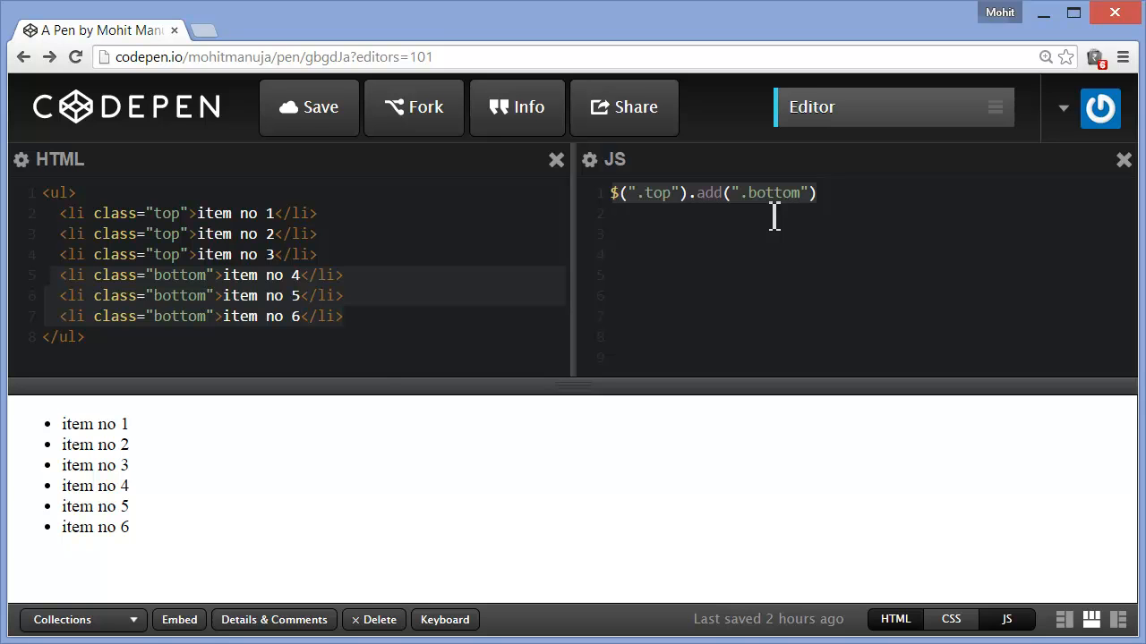
double_click(70, 423)
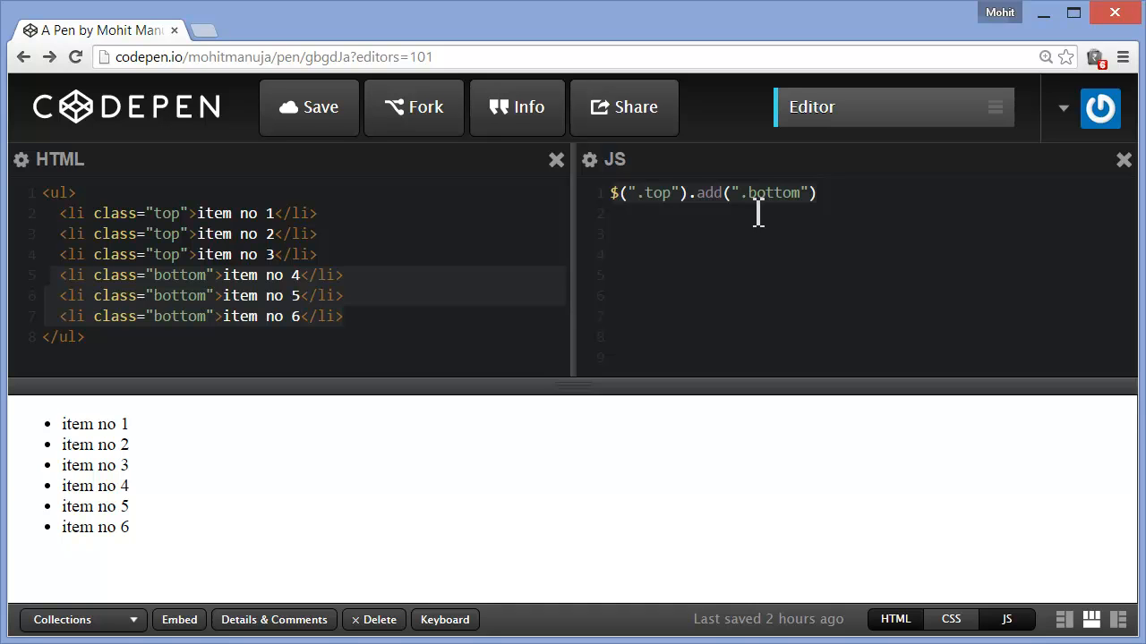
Append .css("text-decoration", "line-through") on line 2, striking through all six items.
text(.css("text-decoration", "line-through"))
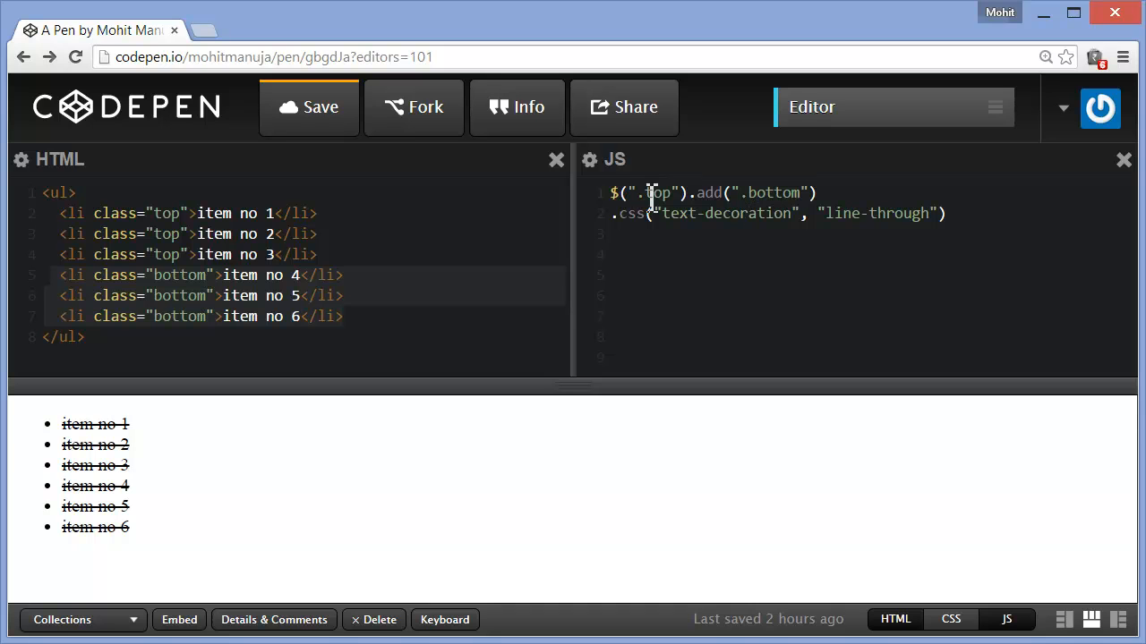
mouse_move(723, 222)
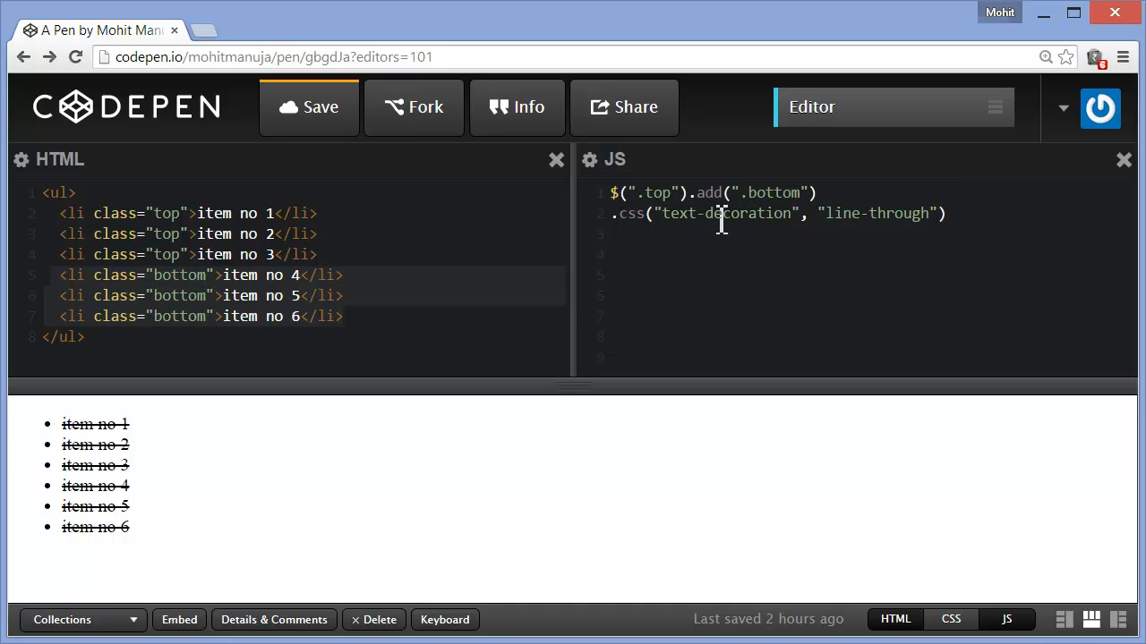
double_click(772, 193)
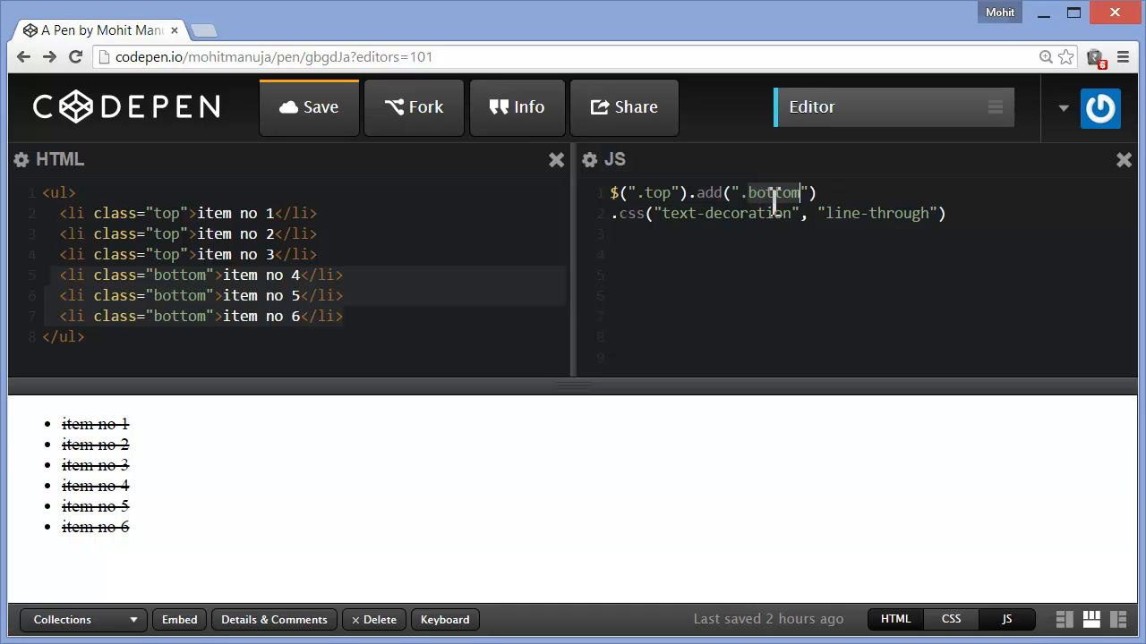
mouse_move(737, 257)
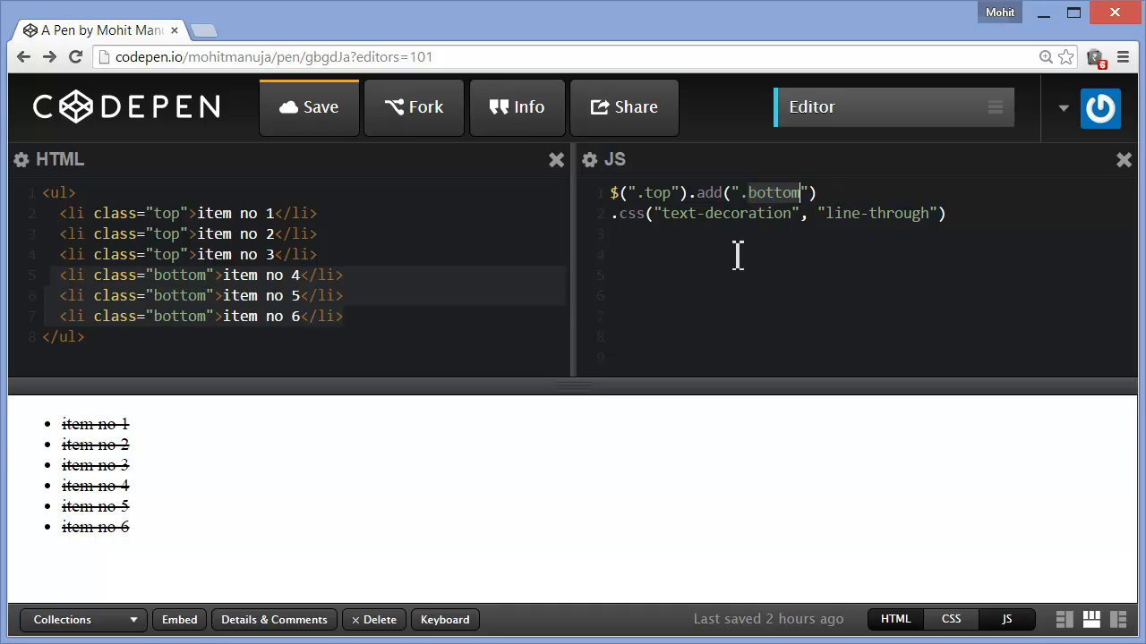
mouse_move(667, 239)
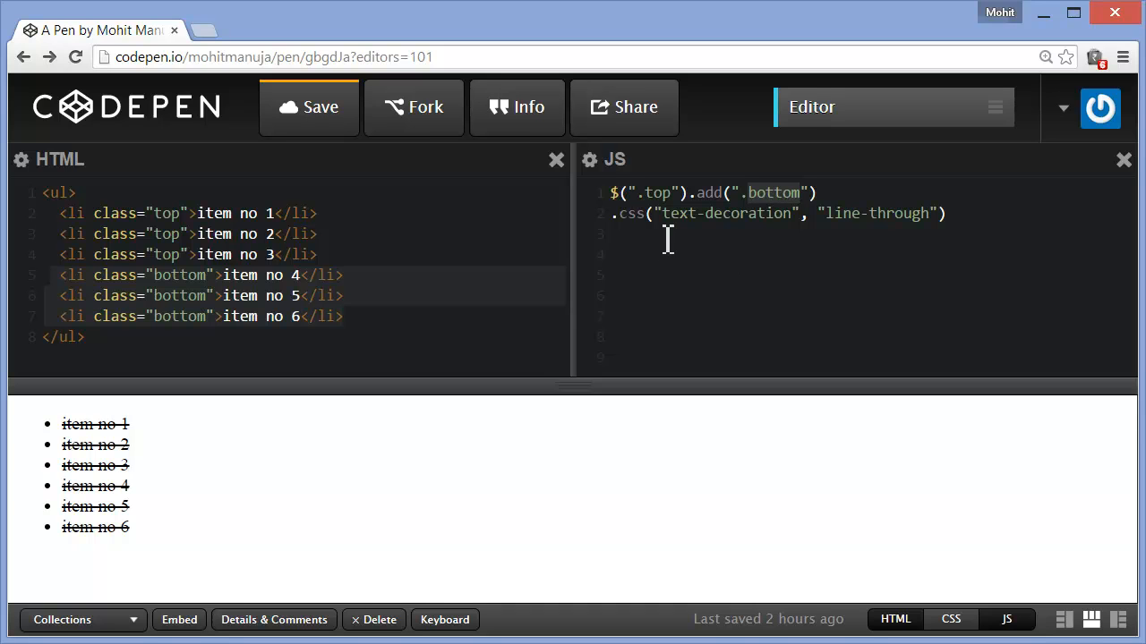
mouse_move(268, 492)
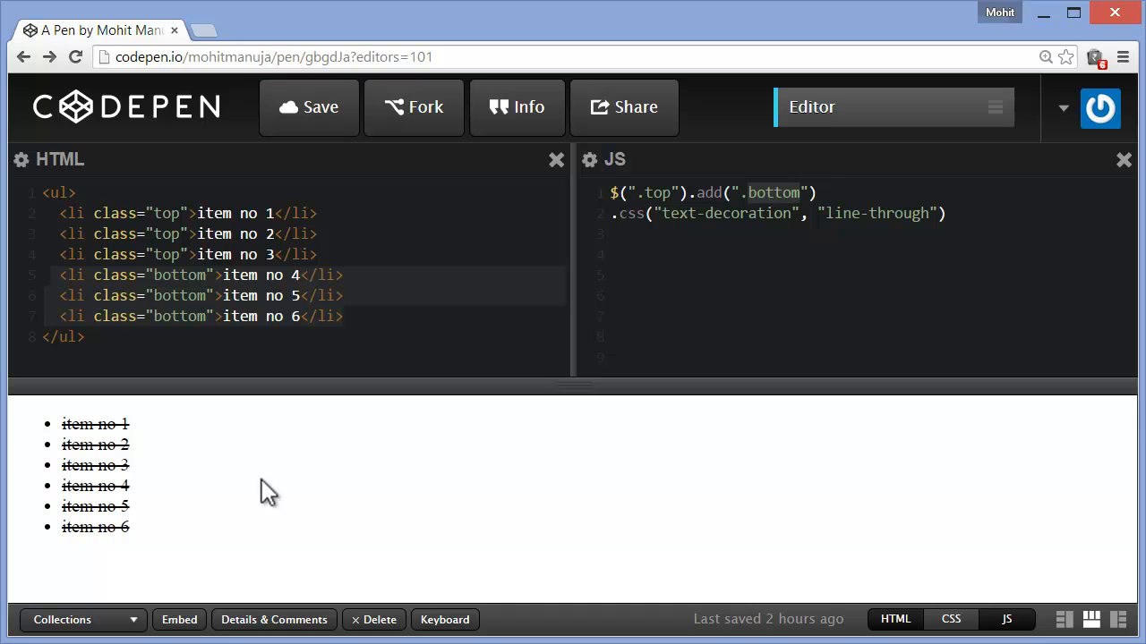
mouse_move(152, 475)
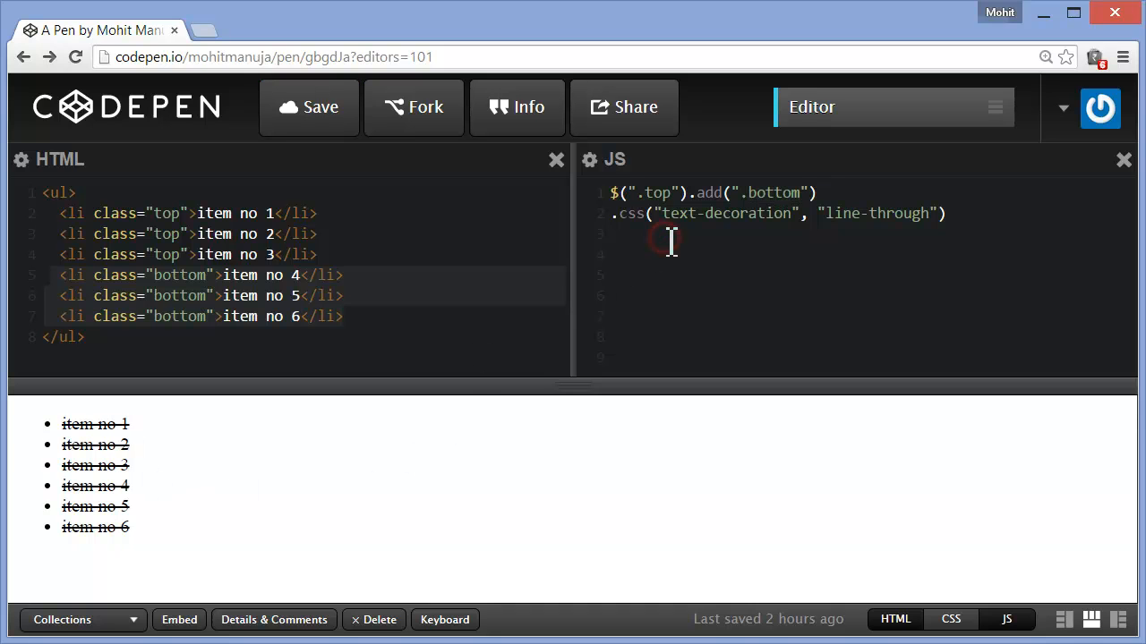
text(.end())
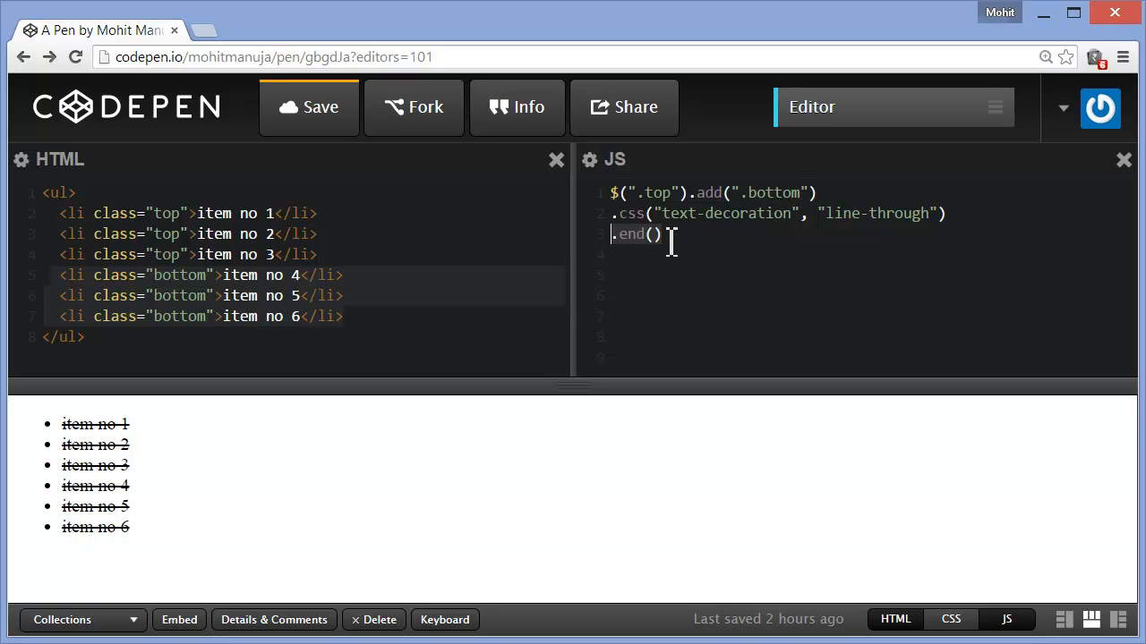
text(.css("background", "orange");)
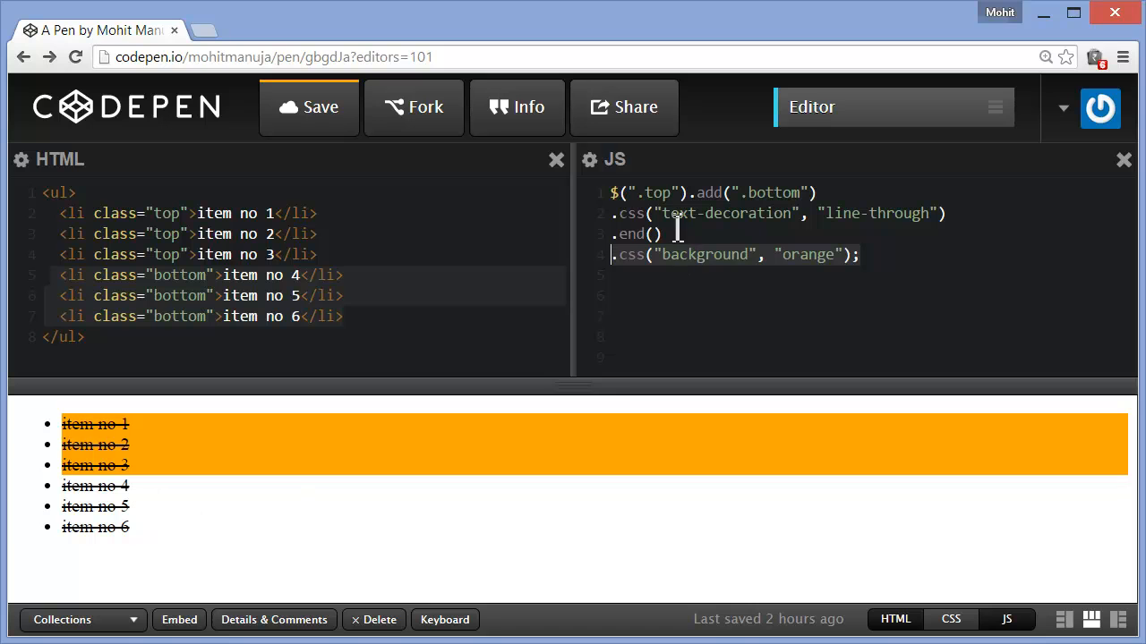
mouse_move(793, 193)
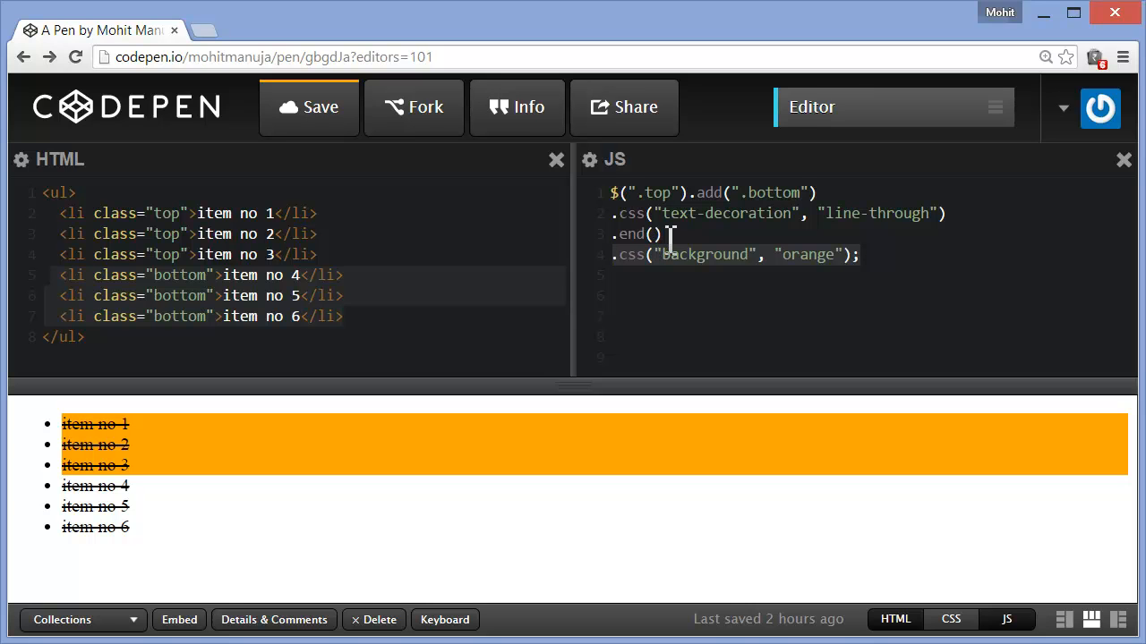
mouse_move(772, 213)
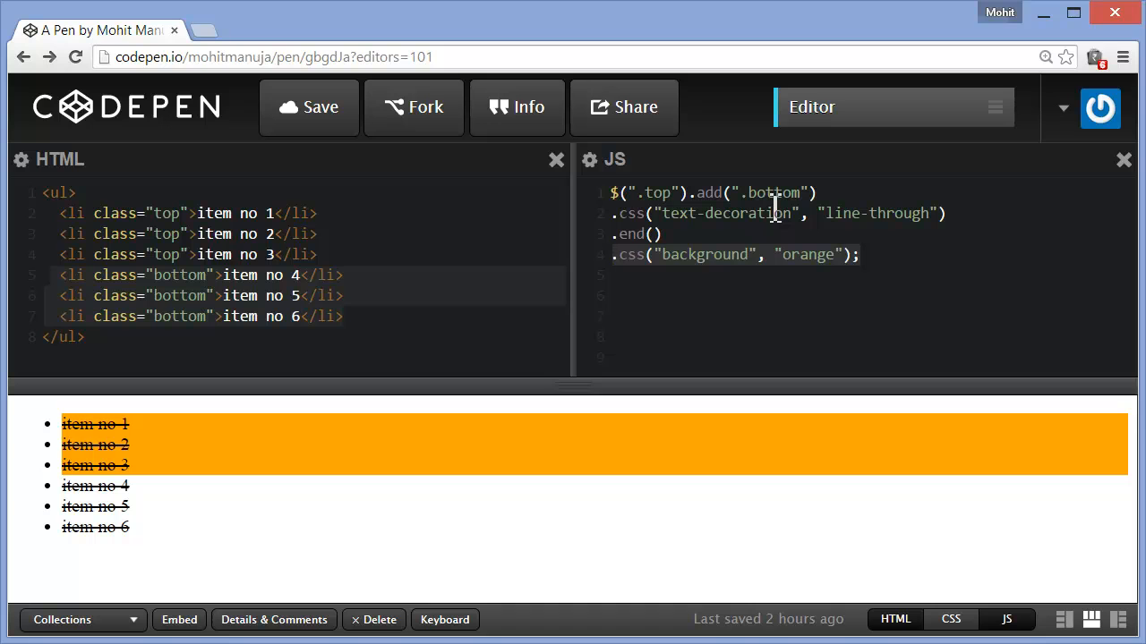
mouse_move(702, 192)
text($("ul").children().first().nextAll())
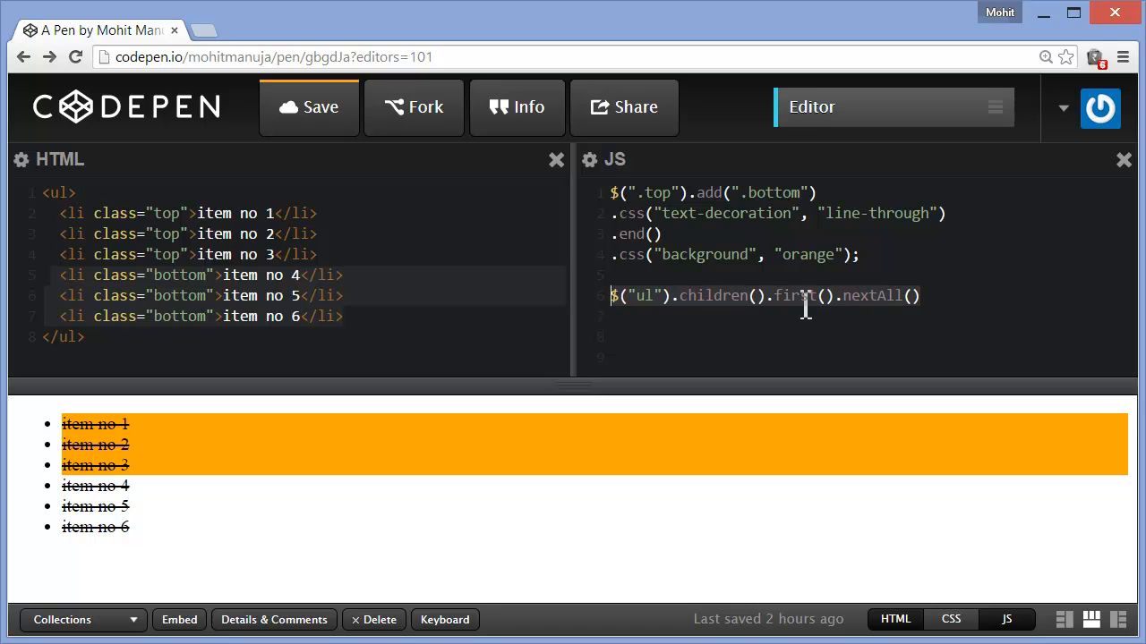
Give the nextAll() selection .css("border", "2px solid red"), outlining items 2–6.
double_click(793, 296)
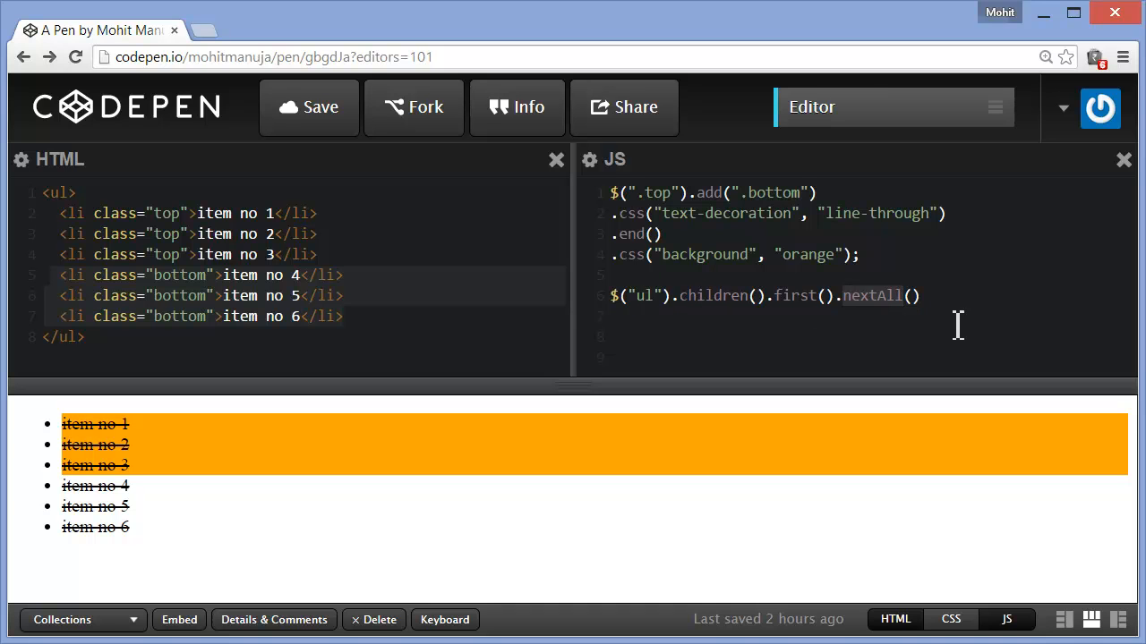
text(.css("border", "2px solid red"))
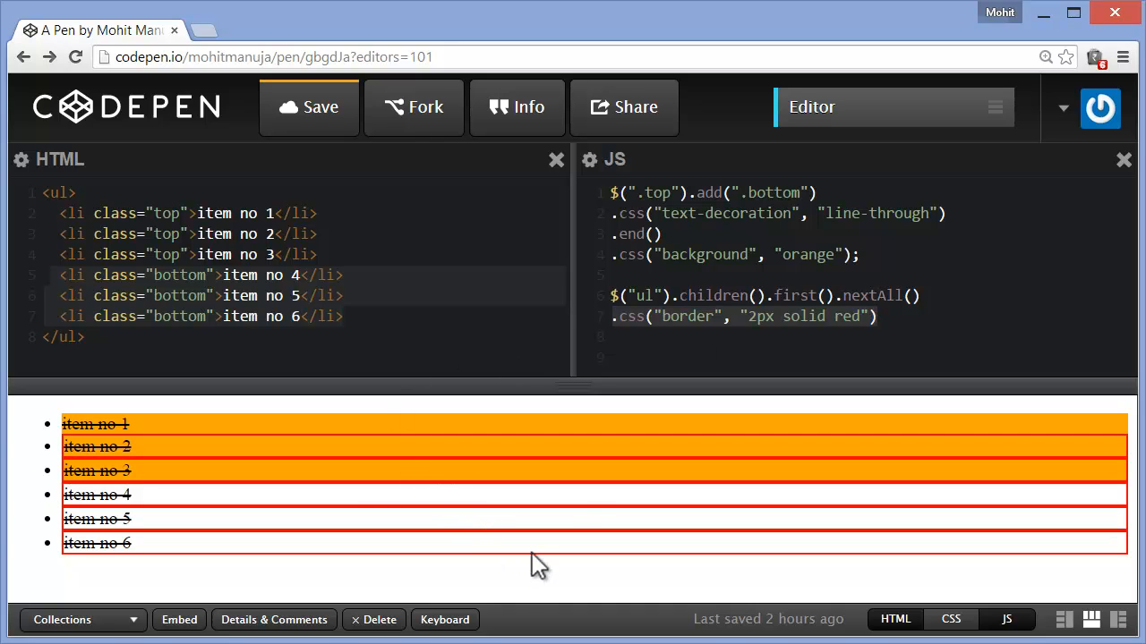
mouse_move(582, 501)
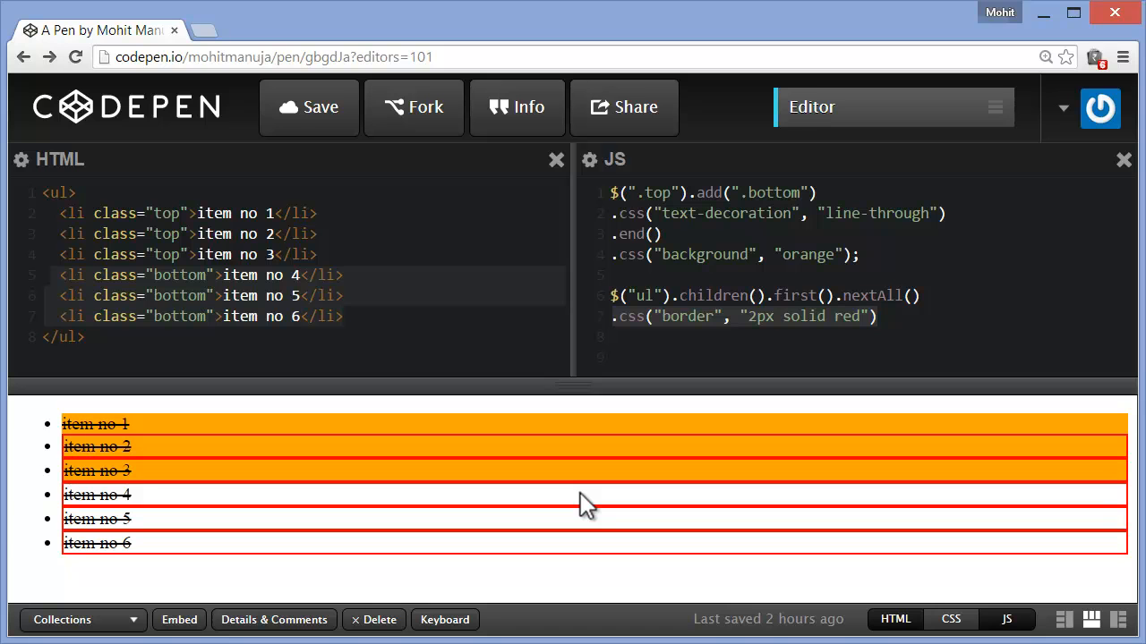
Append .addBack().css("border", "2px solid green"); so all six items get green borders.
text(.addBack().css("border", "2px solid green");)
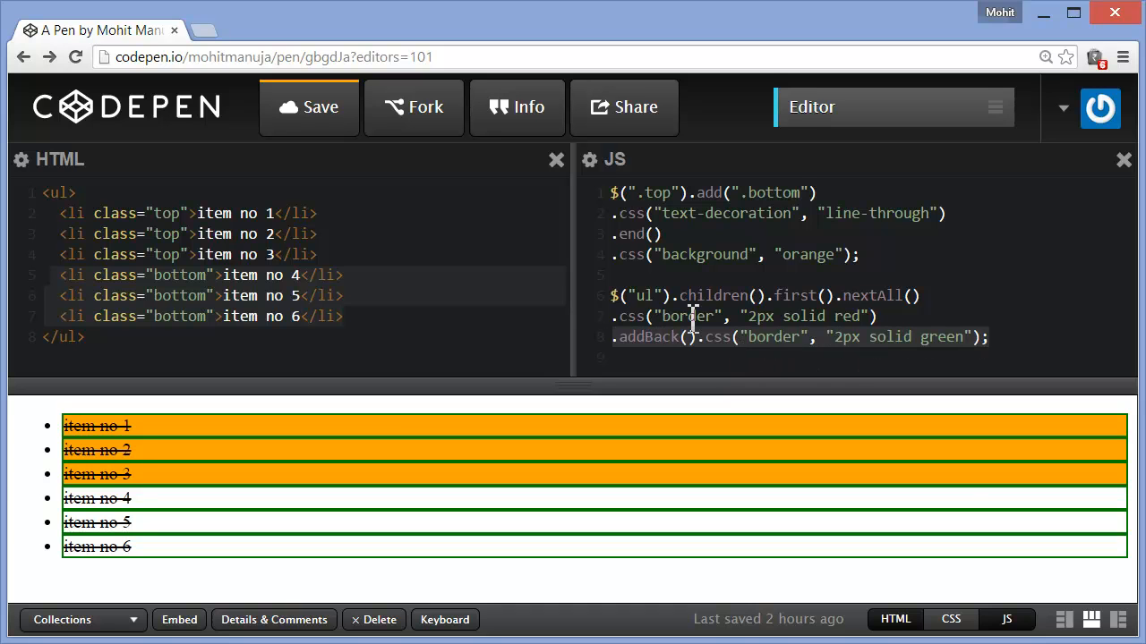
double_click(873, 296)
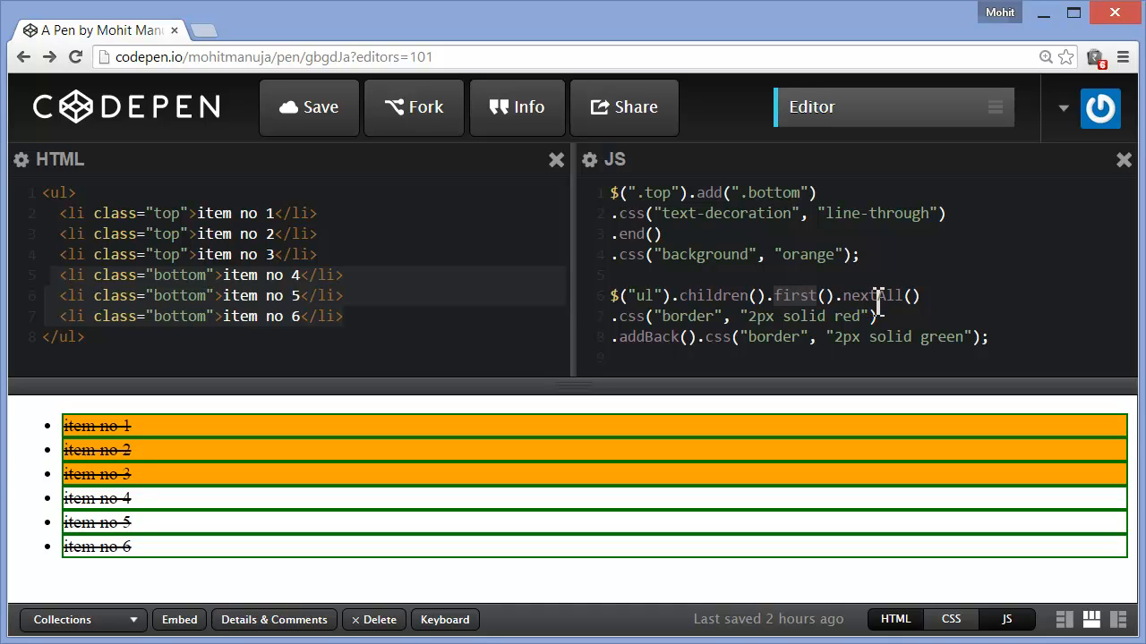
mouse_move(687, 354)
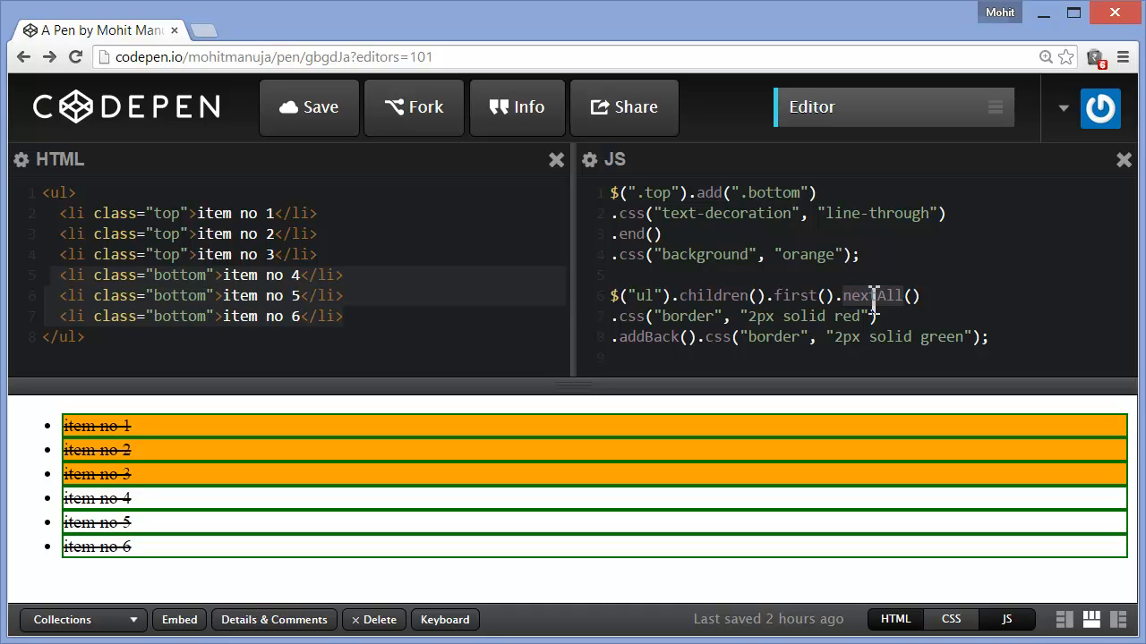
mouse_move(785, 349)
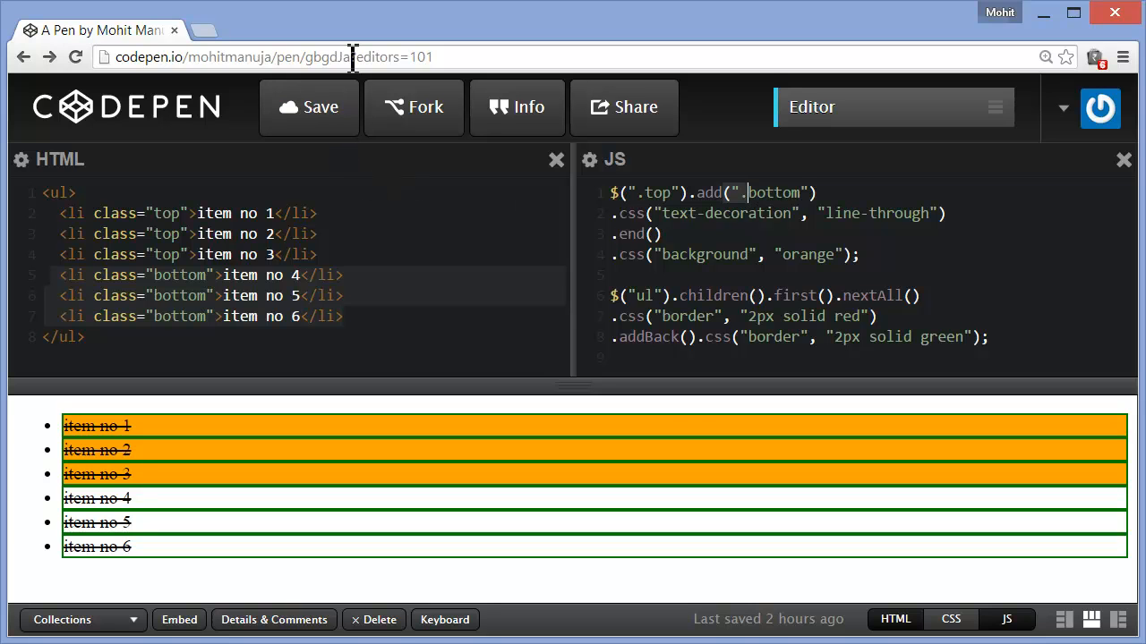
Select the pen's address in the address bar and copy it.
double_click(287, 56)
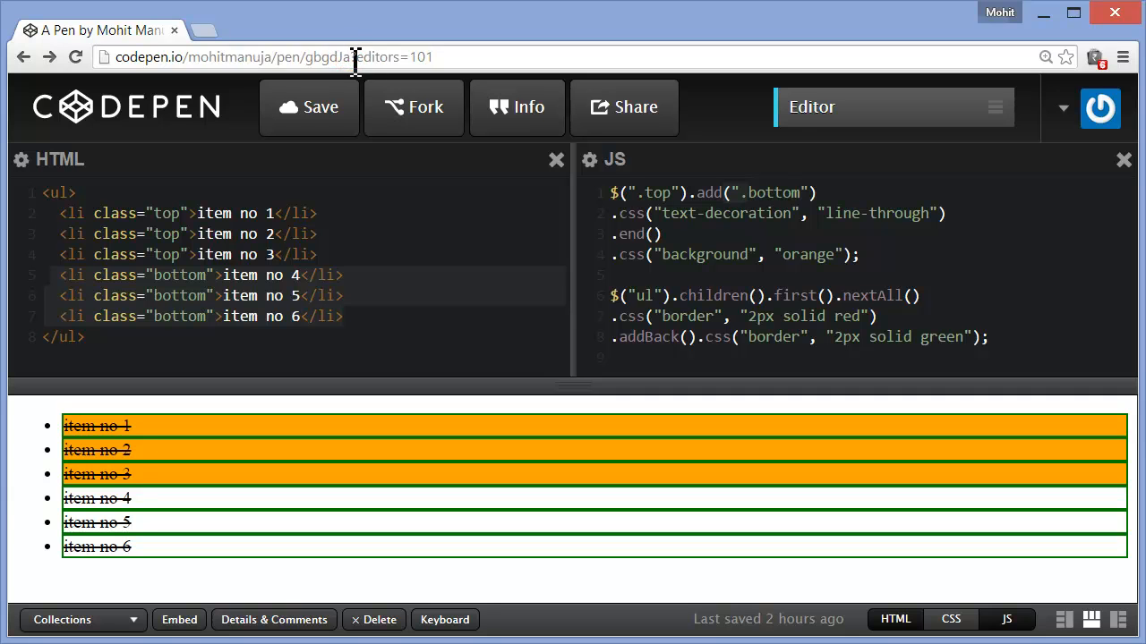
double_click(233, 57)
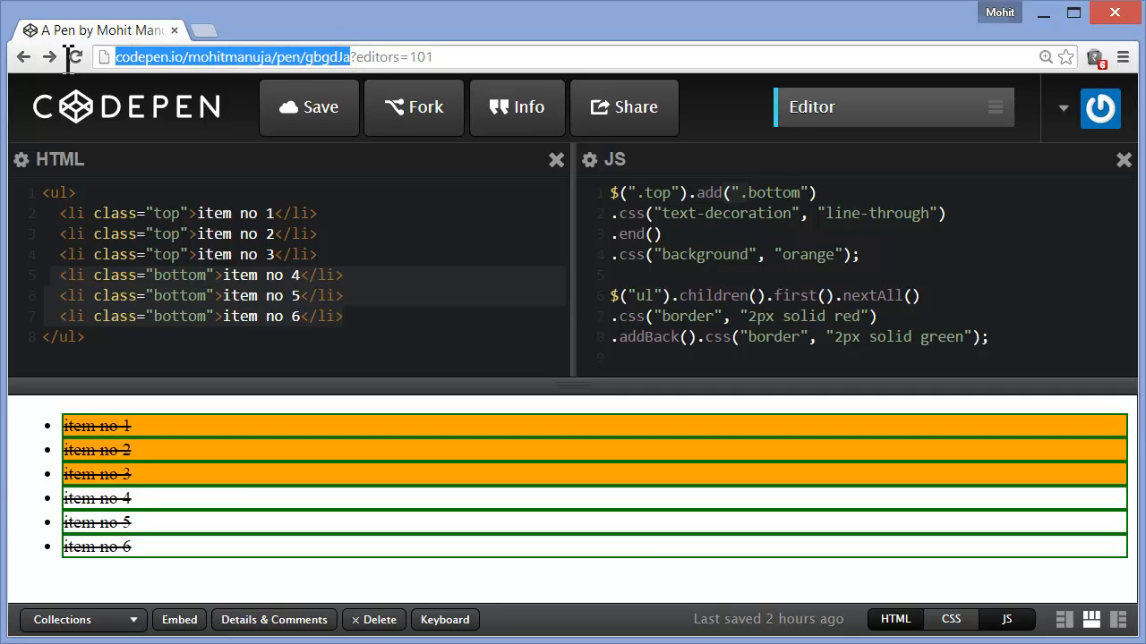
right_click(233, 57)
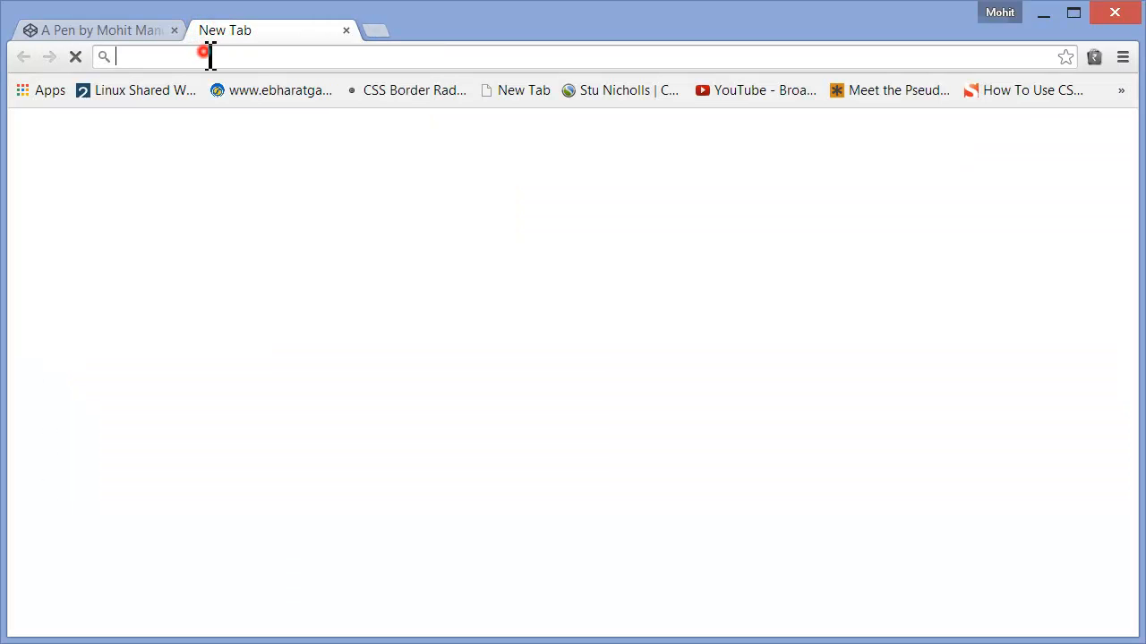
Load codepen.io/mohitmanuja/pen/gbgdJa in the new tab, enlarging the preview and closing CSS.
text(codepen.io/mohitmanuja/pen/gbgdJa)
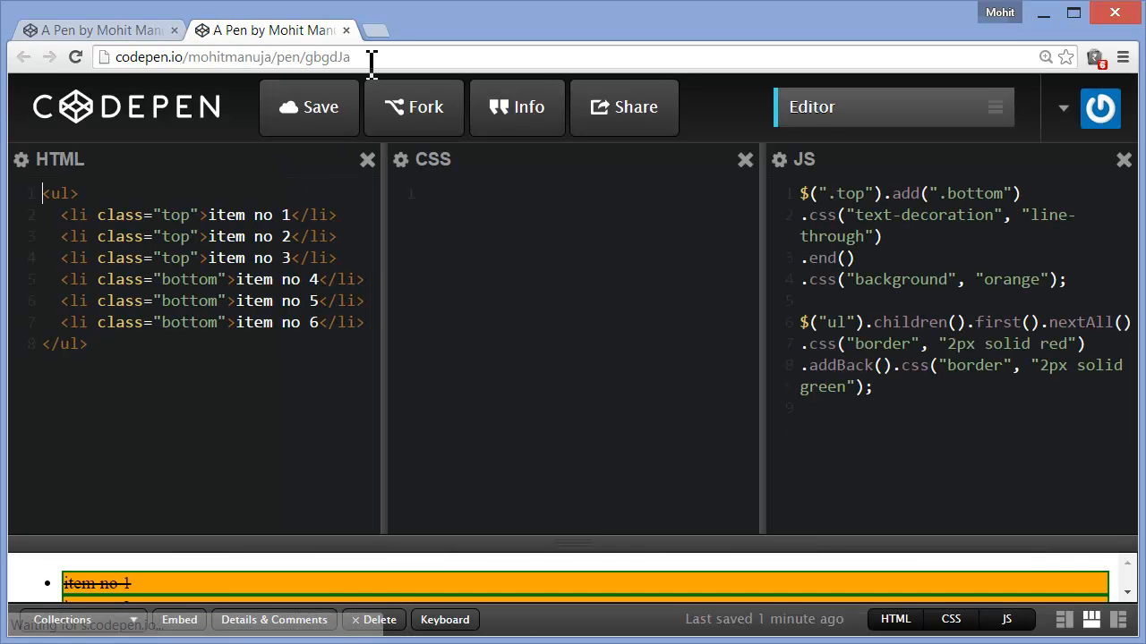
click(233, 56)
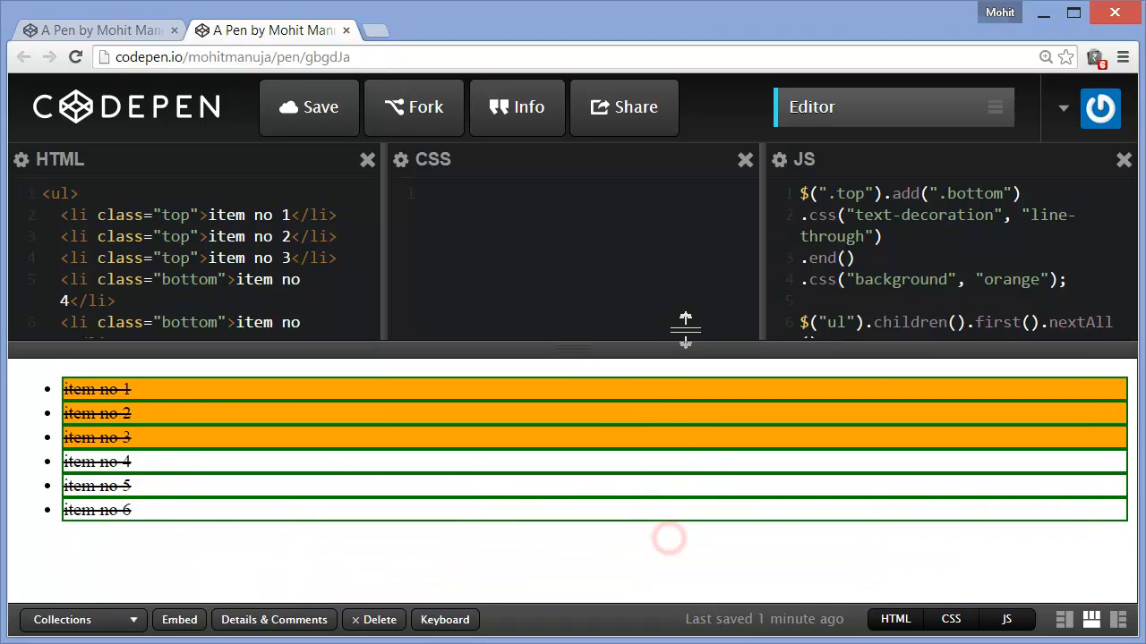
click(744, 159)
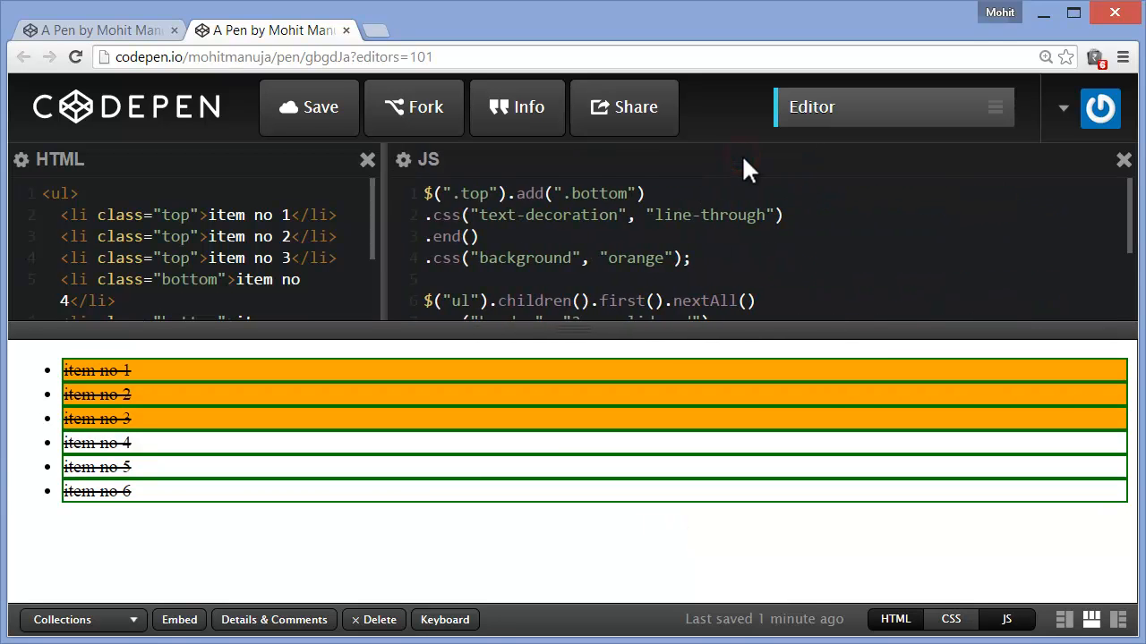